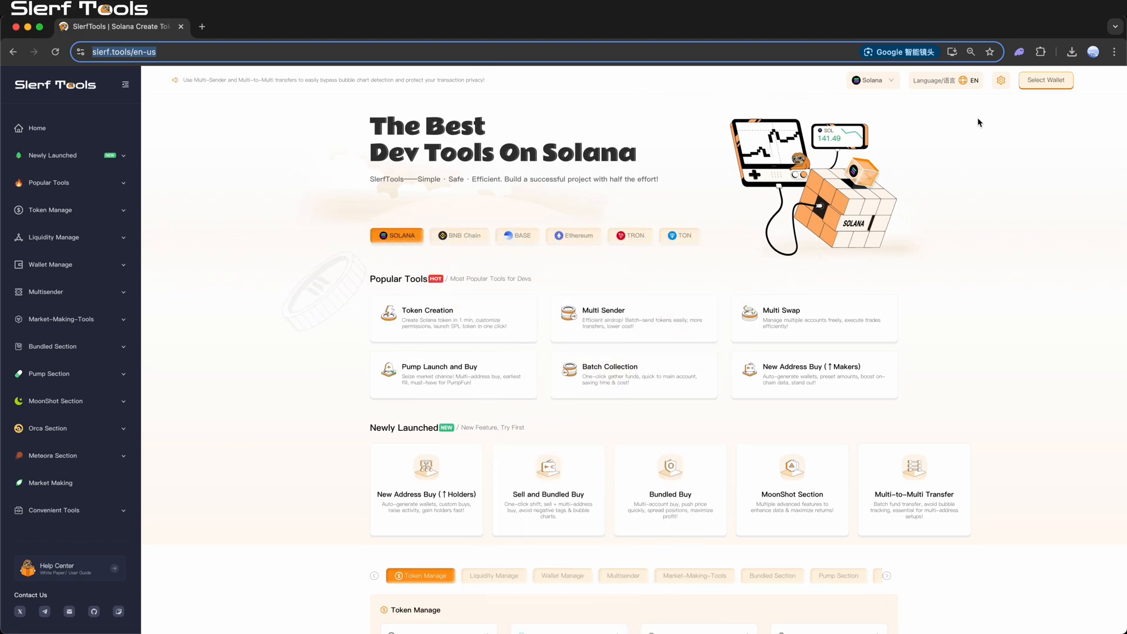
Step: Check the interface languages, then reach the One-to-Many Multisender from the sidebar
click(946, 80)
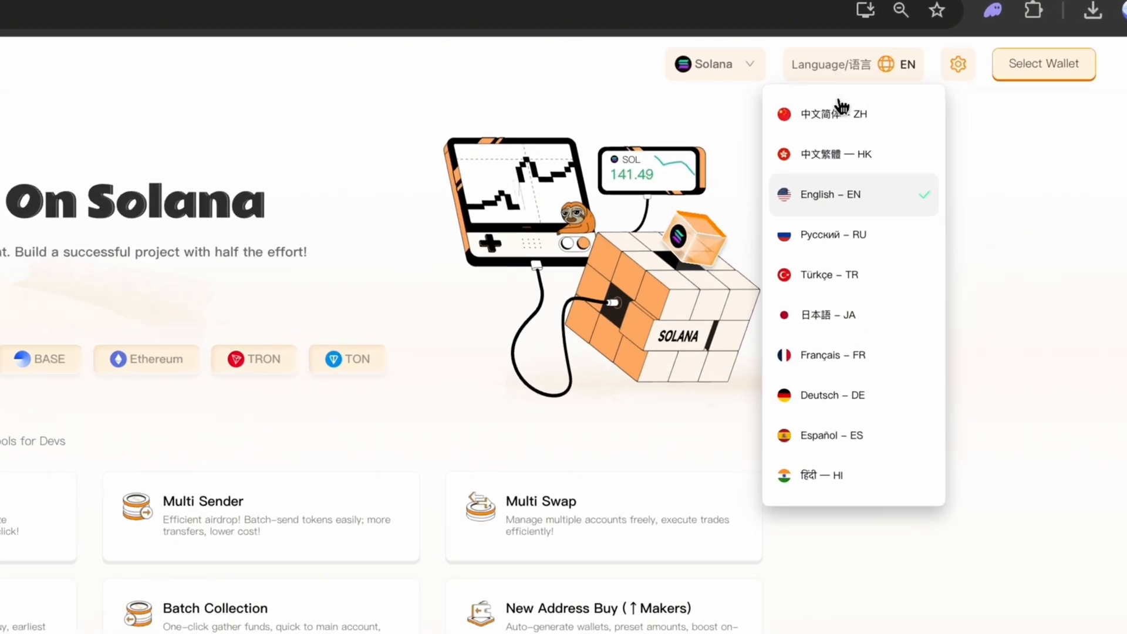
mouse_move(928, 249)
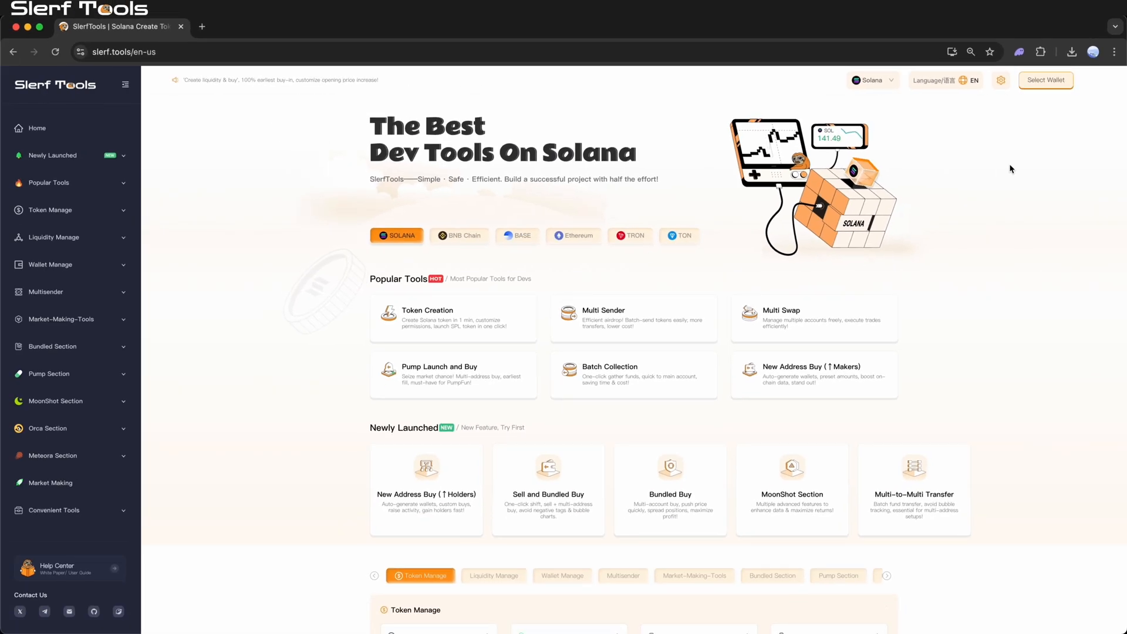
click(45, 291)
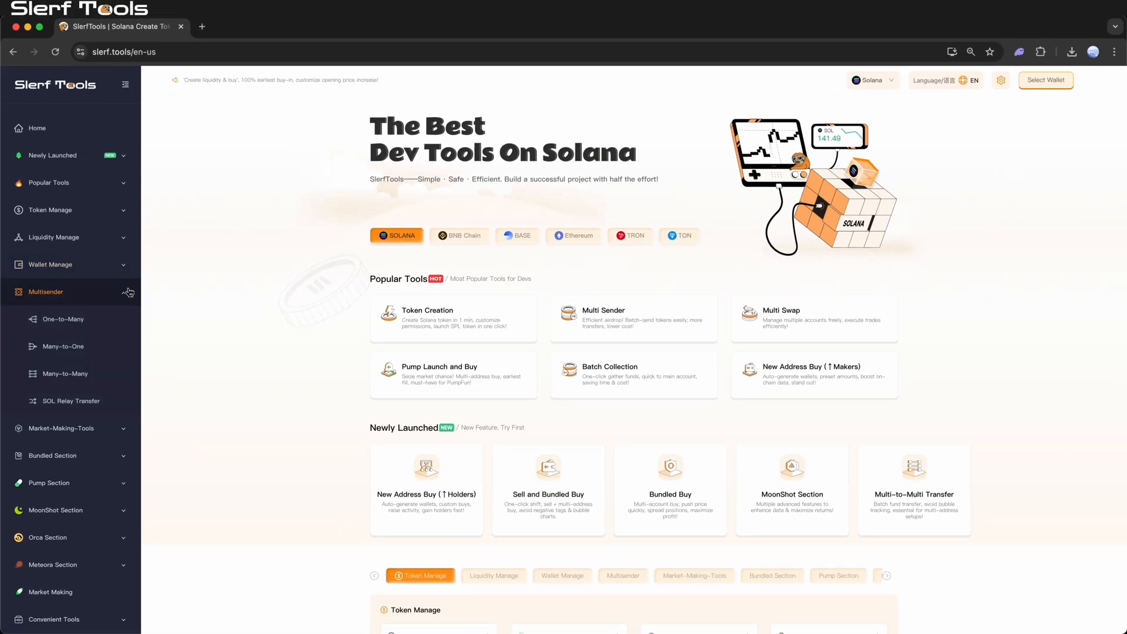
click(632, 318)
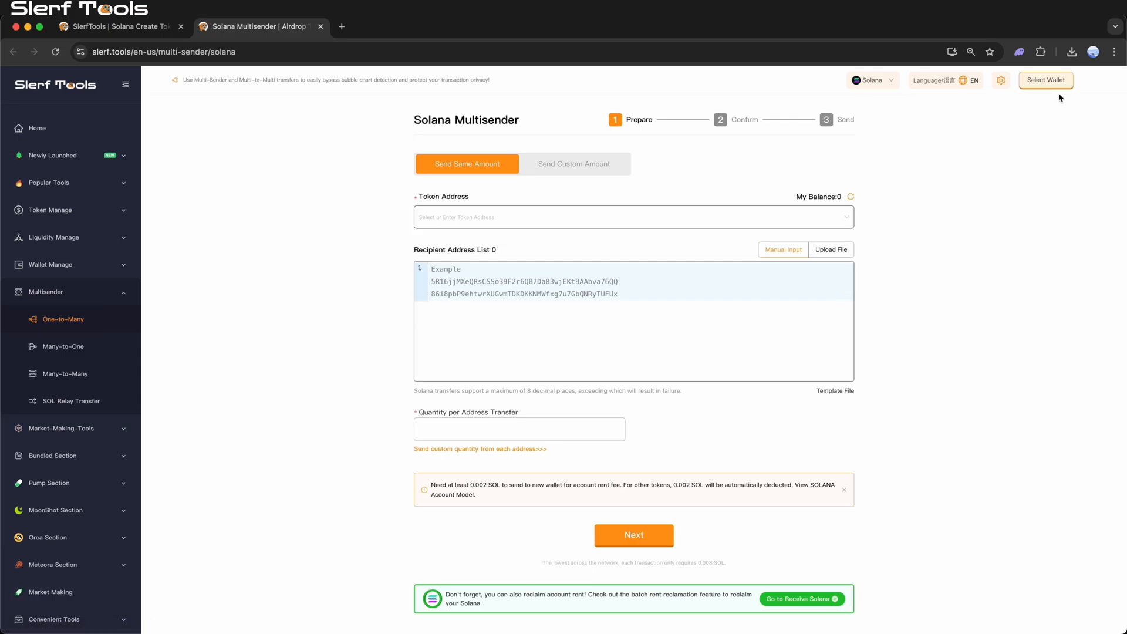
Step: Connect the Phantom wallet via Select Wallet
click(1045, 80)
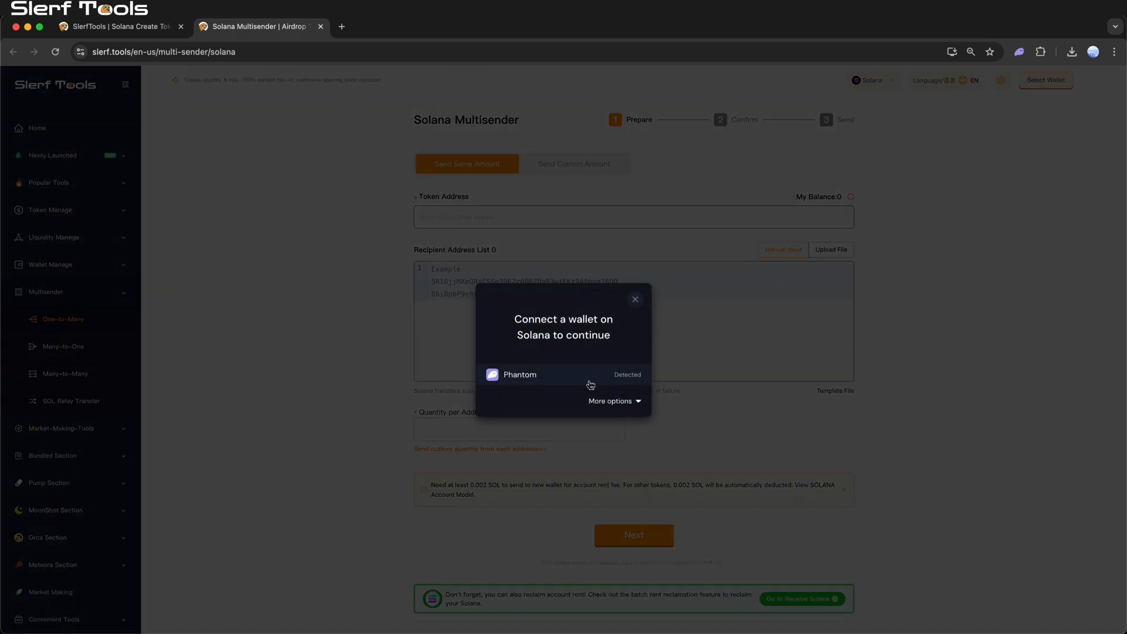
click(514, 375)
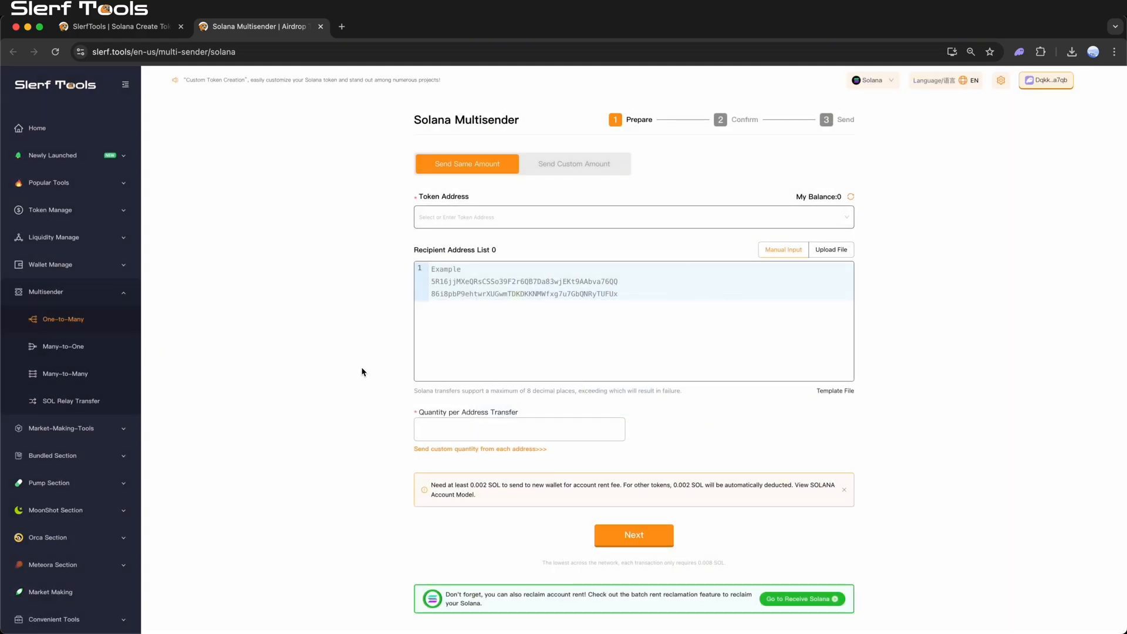
Step: Choose Slerf_Tools (balance 1,000) as the token and keep recipients on Manual Input after trying Upload File
click(633, 218)
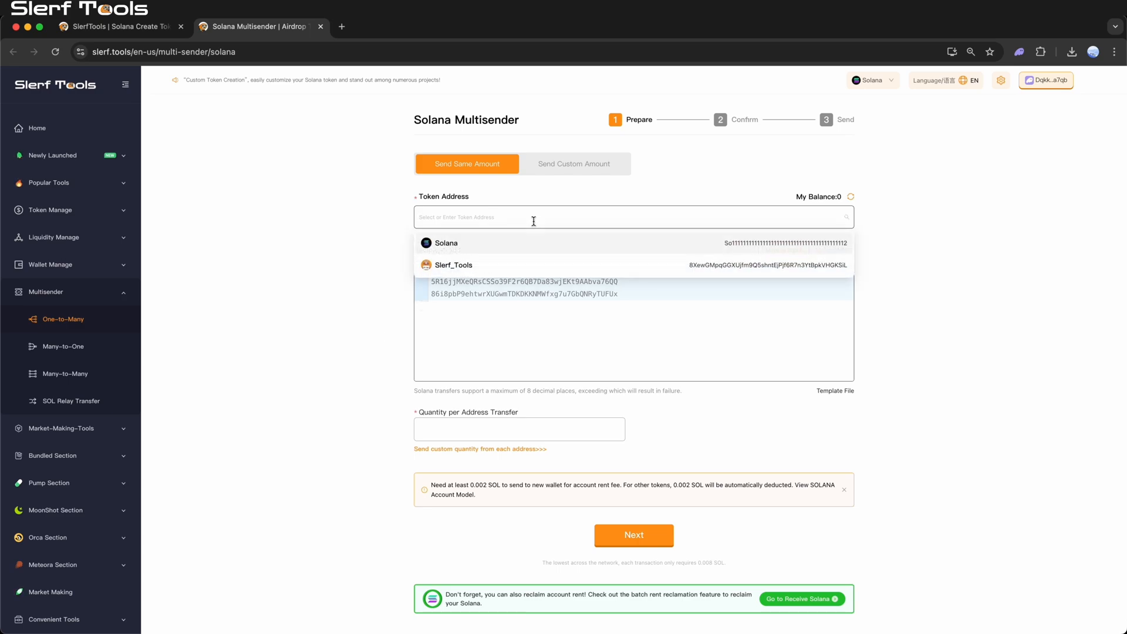
click(446, 242)
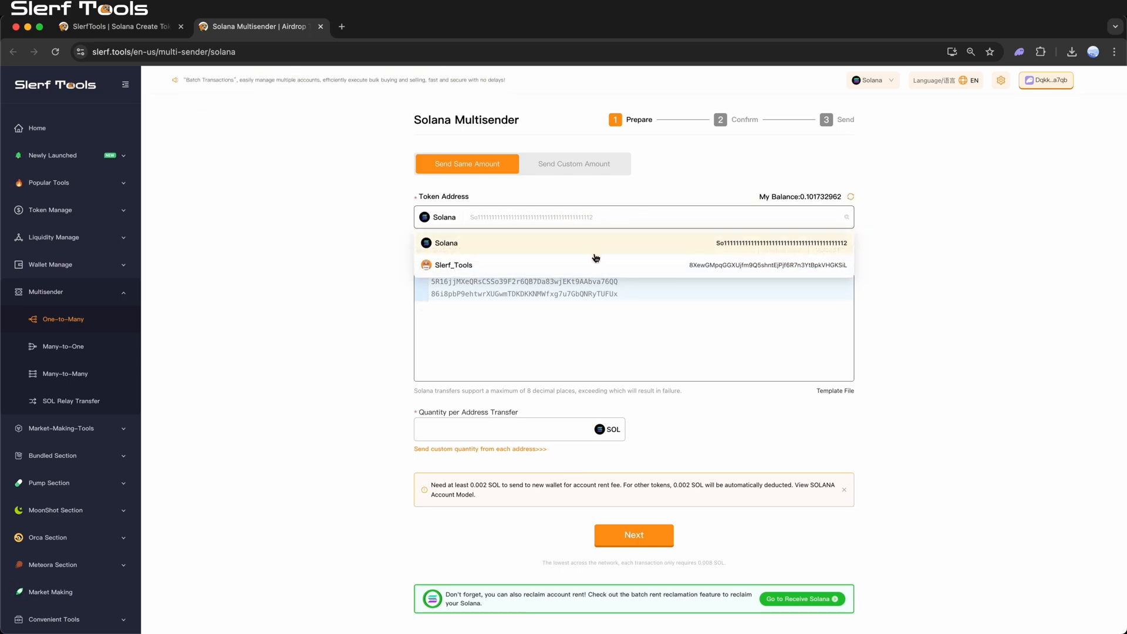
click(454, 264)
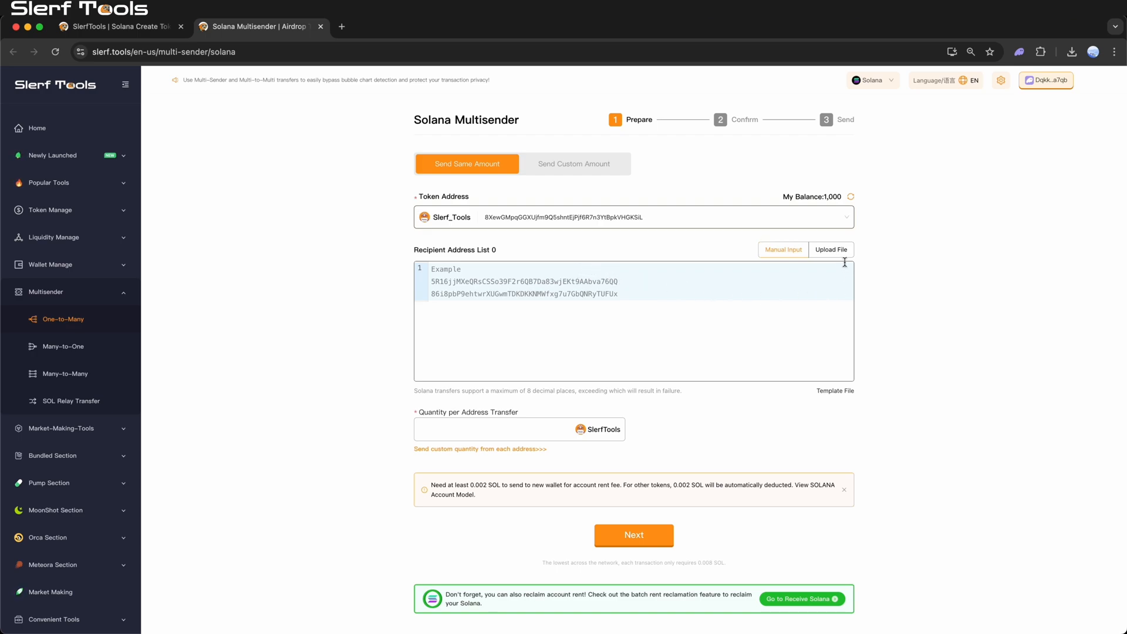
click(830, 249)
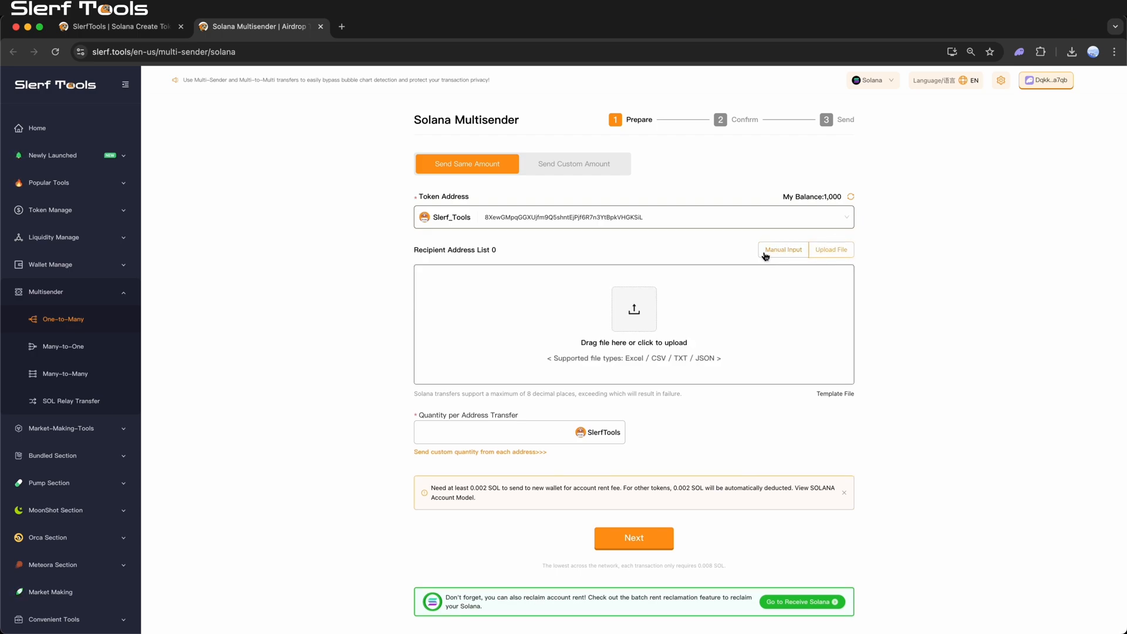
click(783, 249)
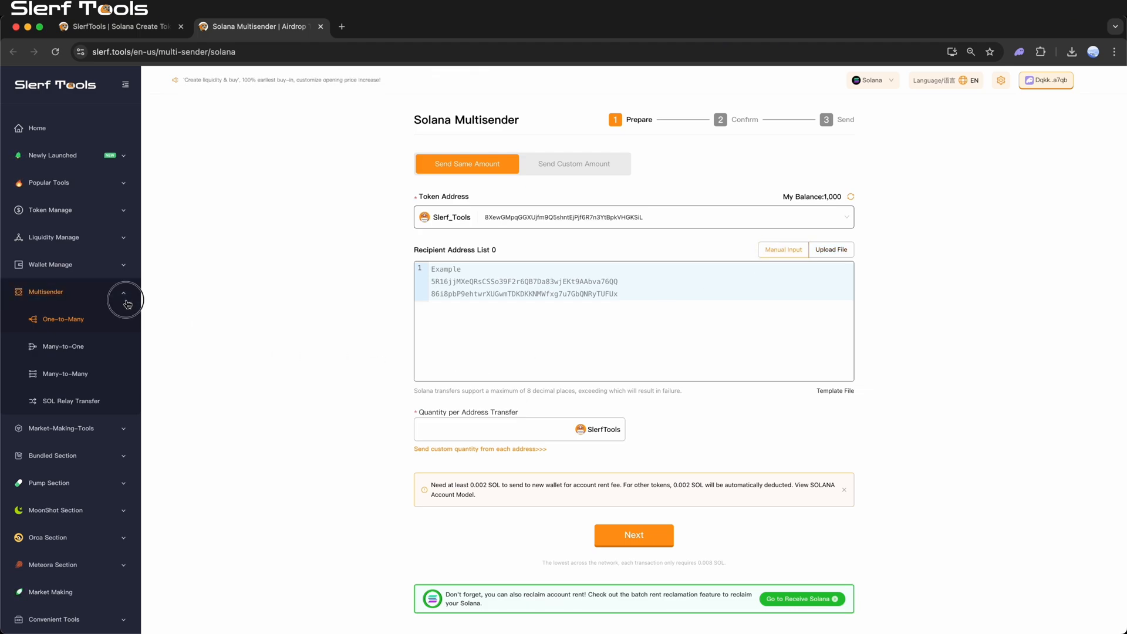
Step: Generate 10 Solana wallets in Batch Wallet Generation and return to the Multisender tab
click(51, 264)
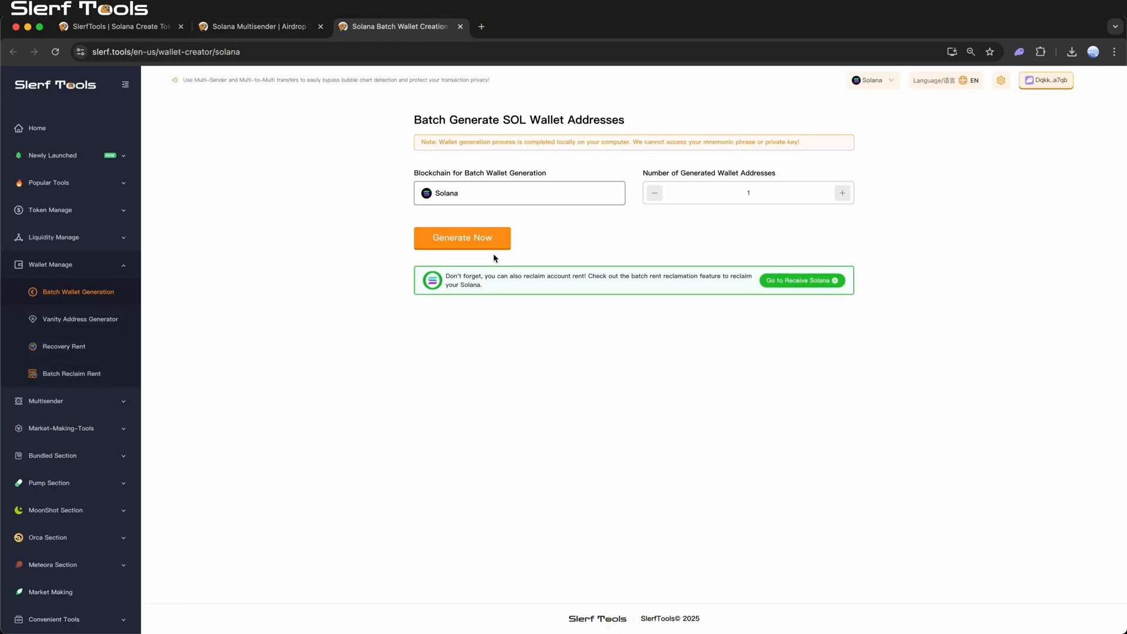
click(462, 237)
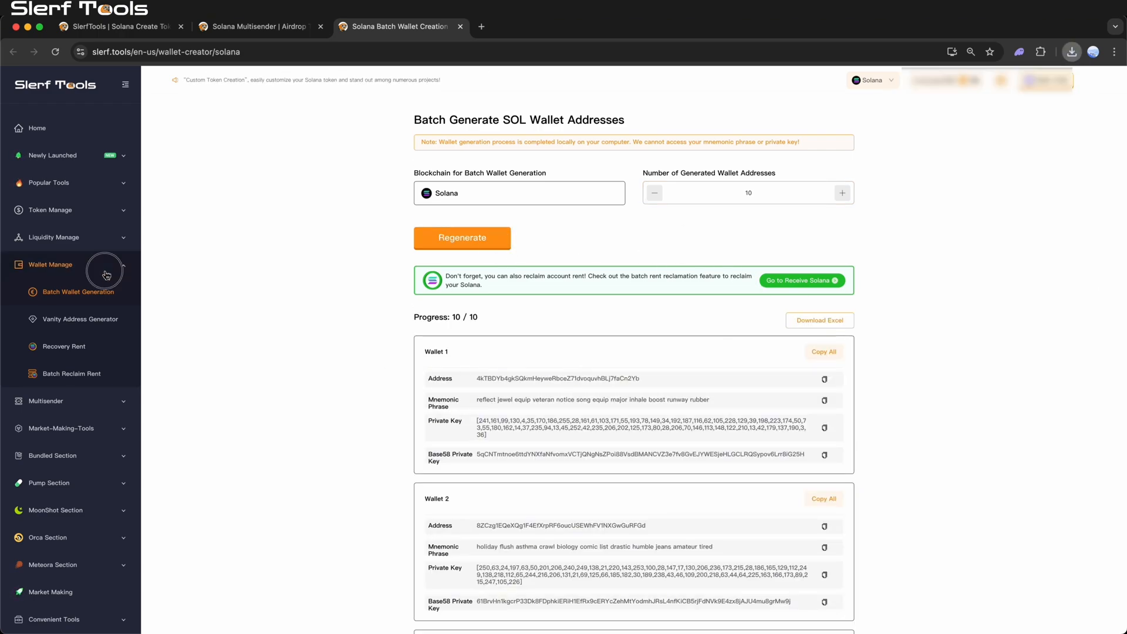
click(259, 27)
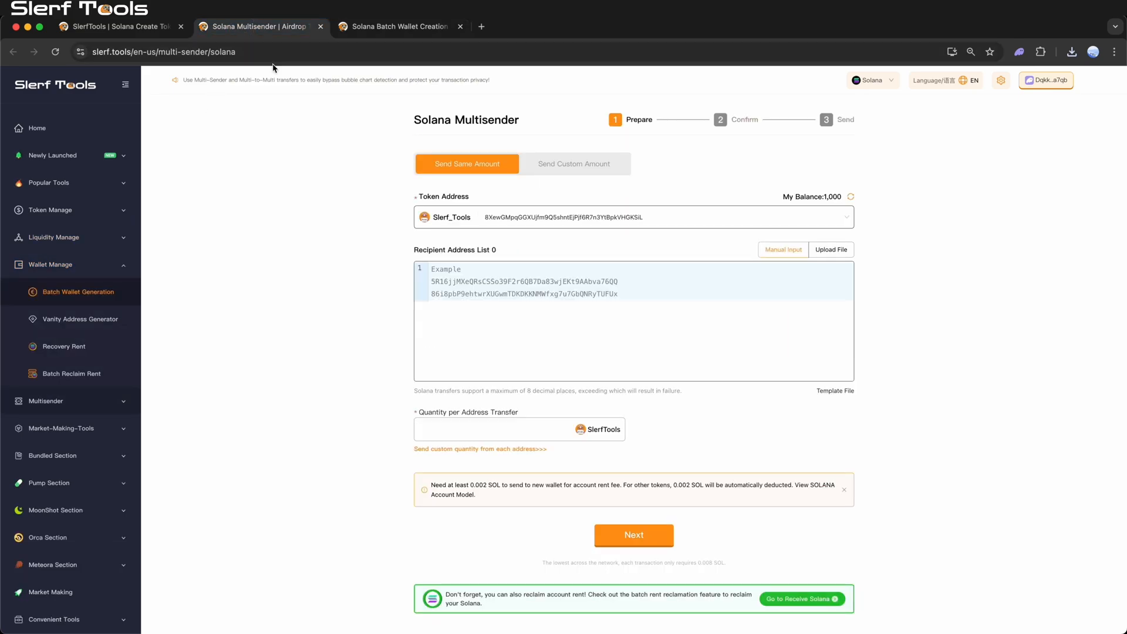
Step: Enter the generated addresses with 0.1 per address, then switch to custom-amount mode
click(831, 249)
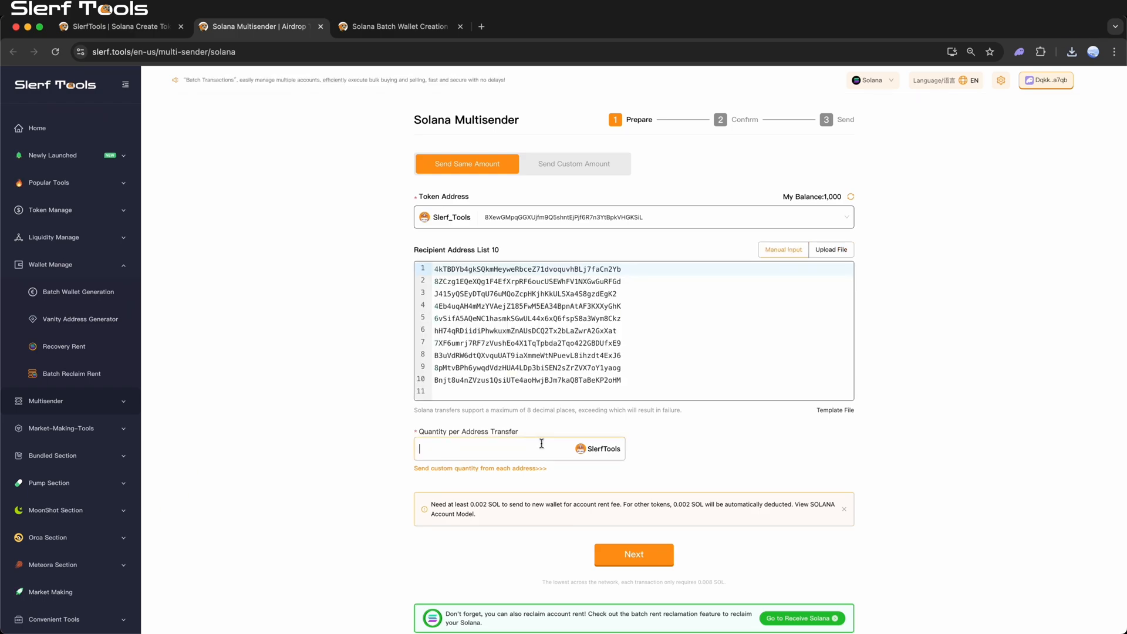
text(0.1)
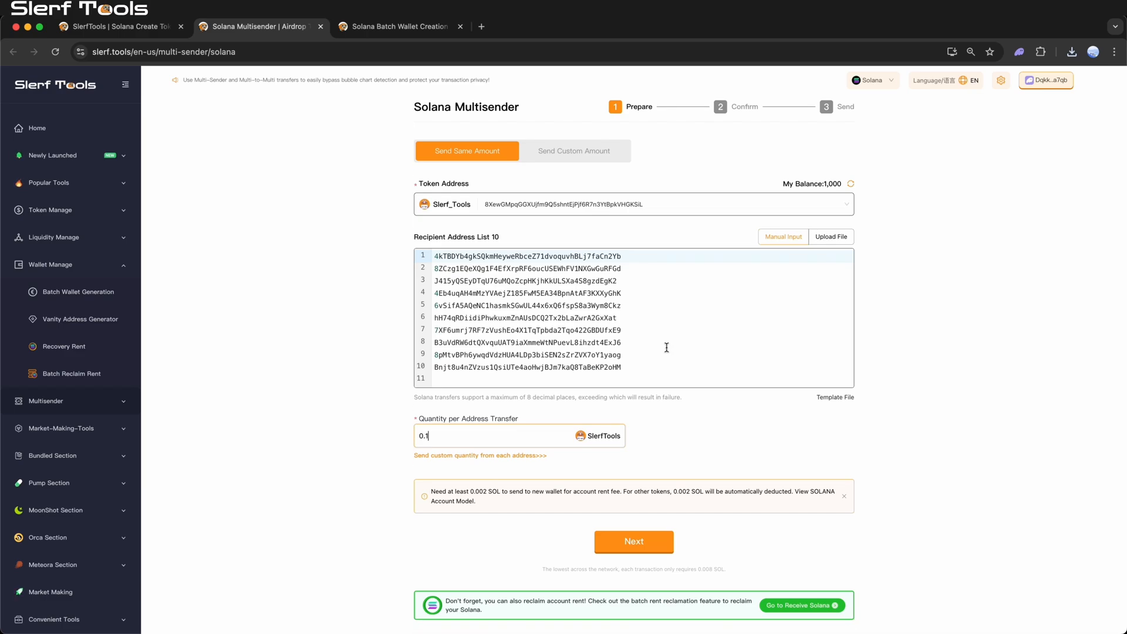
click(574, 151)
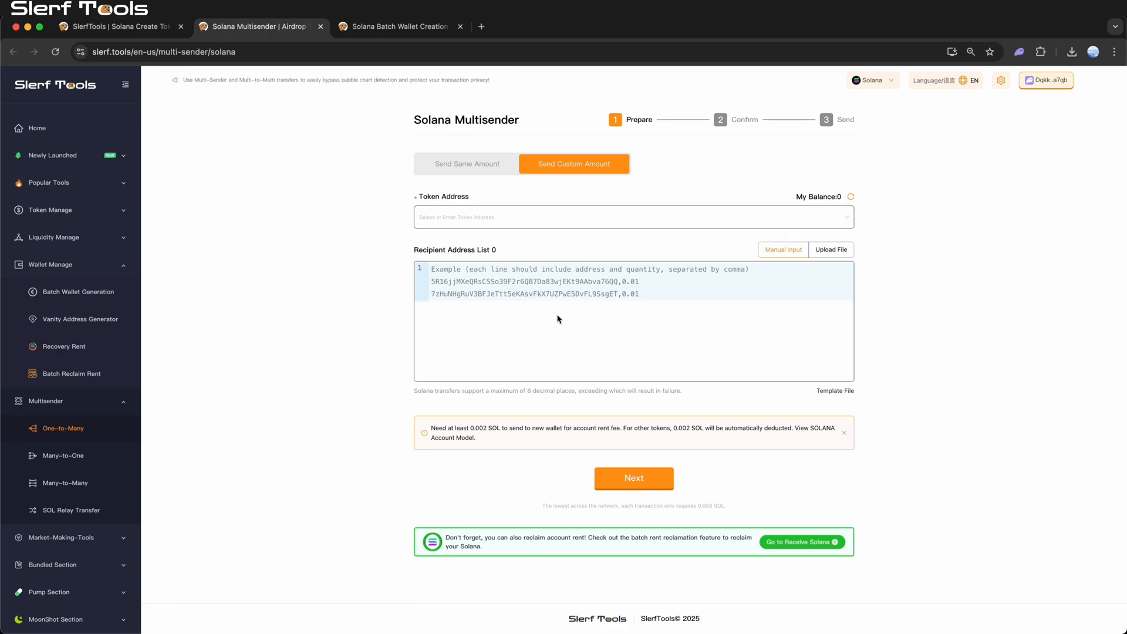
mouse_move(651, 308)
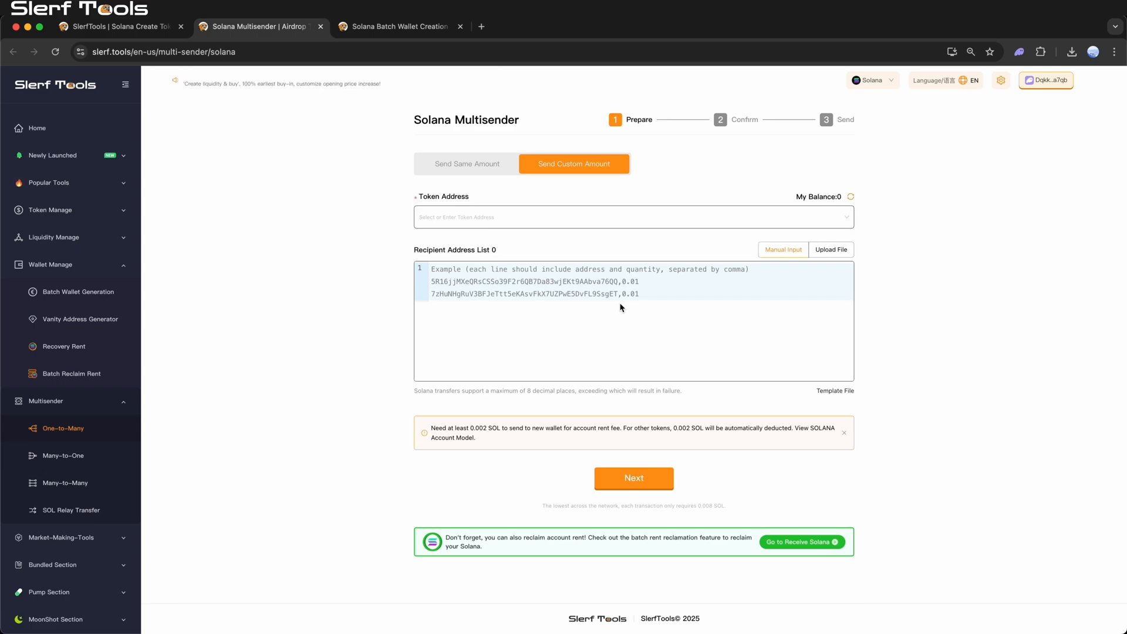
Step: Try Upload File and view the template formats Excel, CSV, TXT and JSON
click(831, 249)
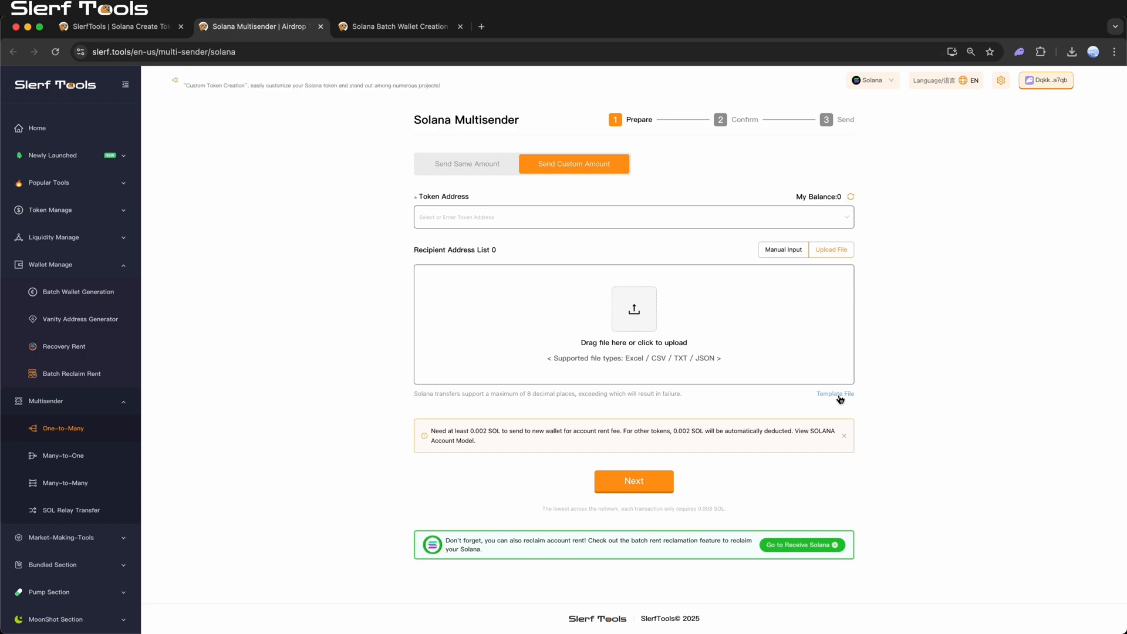
click(835, 395)
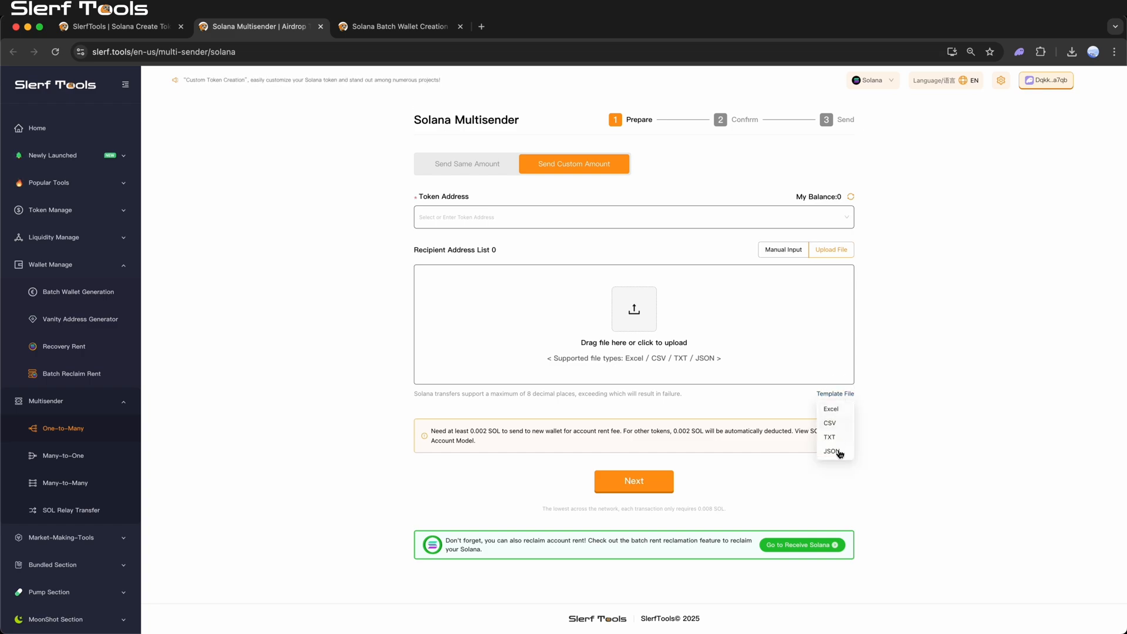
mouse_move(801, 352)
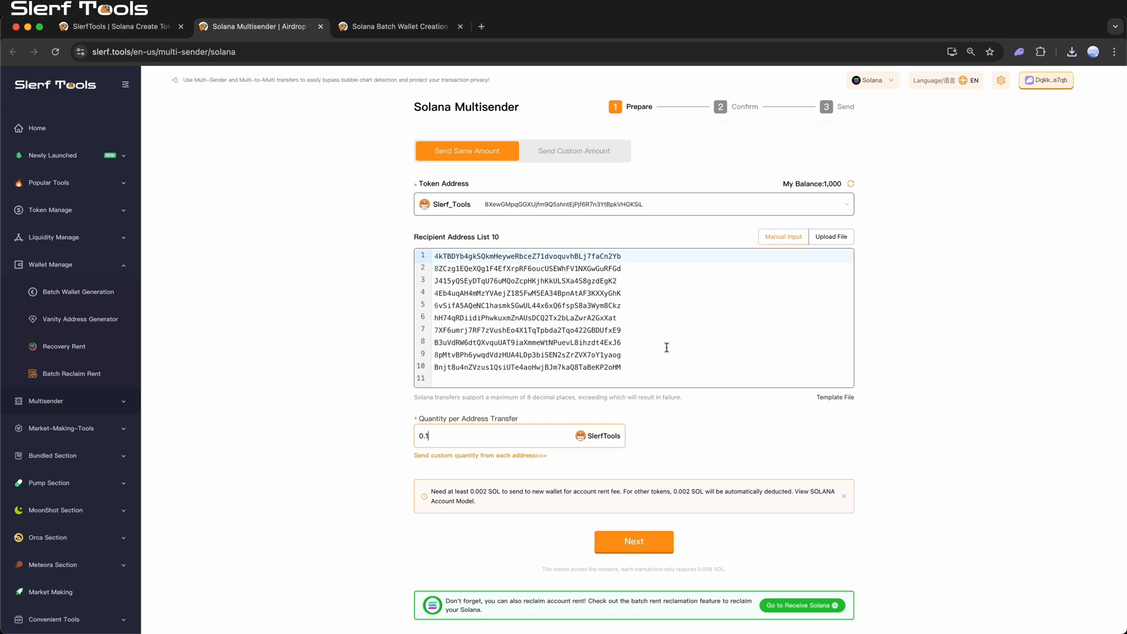
Step: Advance to the Confirm step listing 10 addresses at 0.1 each across 2 transactions
click(633, 541)
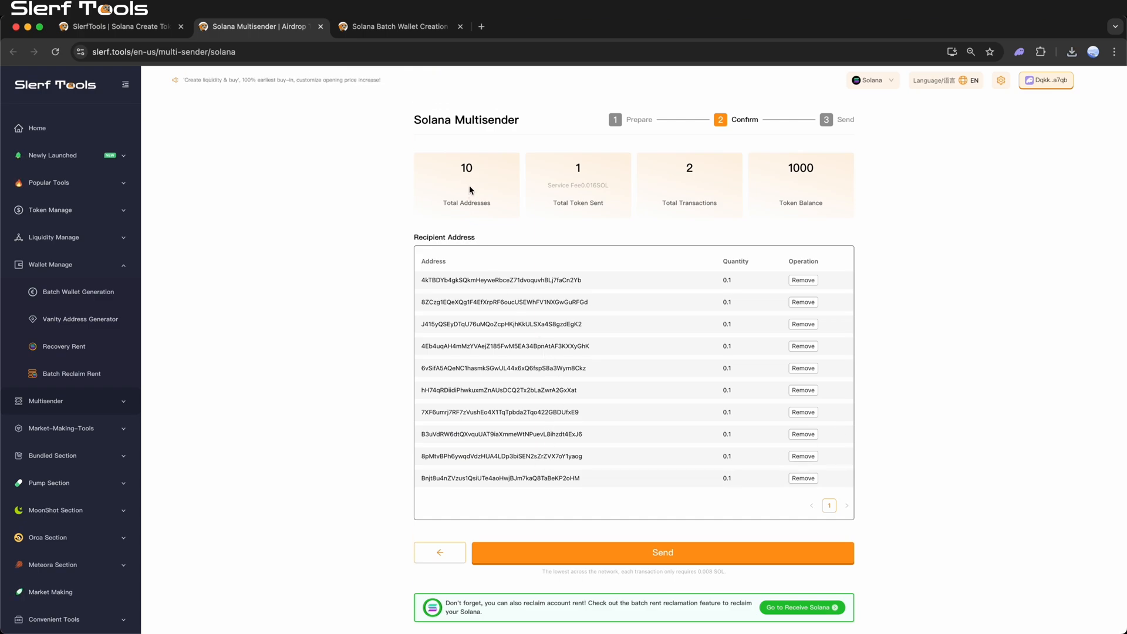
mouse_move(684, 183)
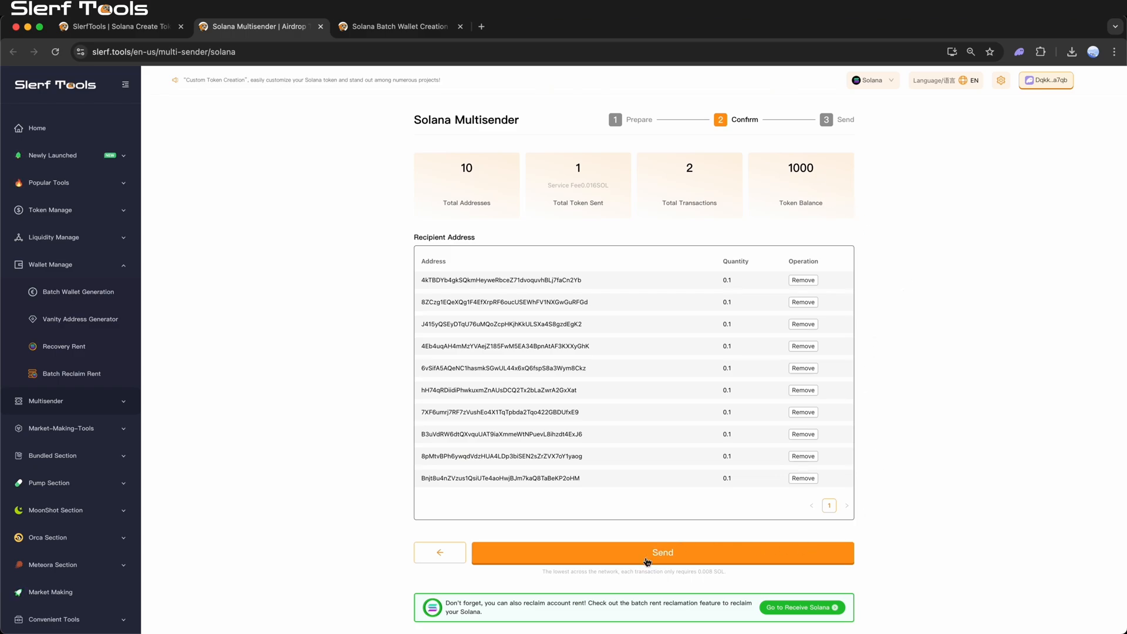
Step: Send the tokens and approve both transactions in Phantom so all 10 rows show Success
click(661, 552)
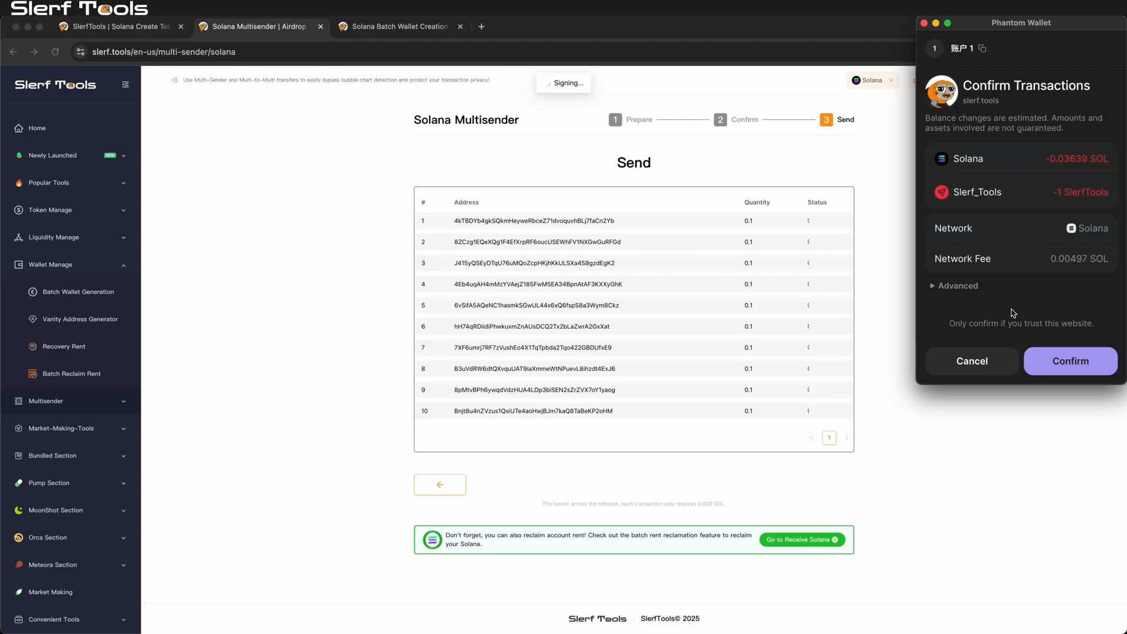
click(1069, 360)
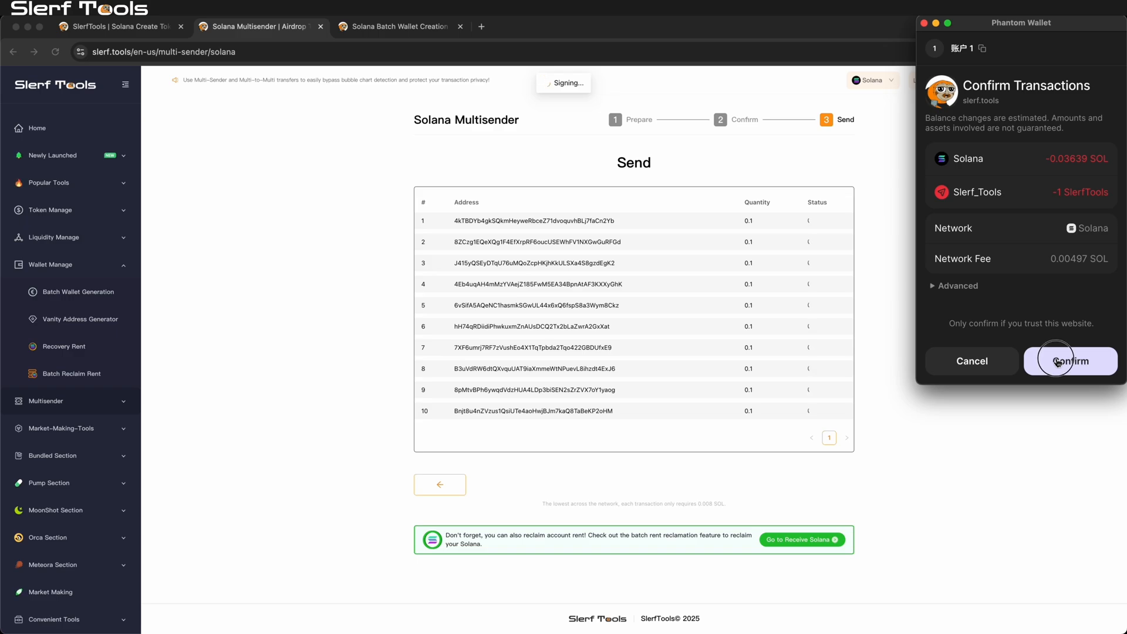
click(1070, 361)
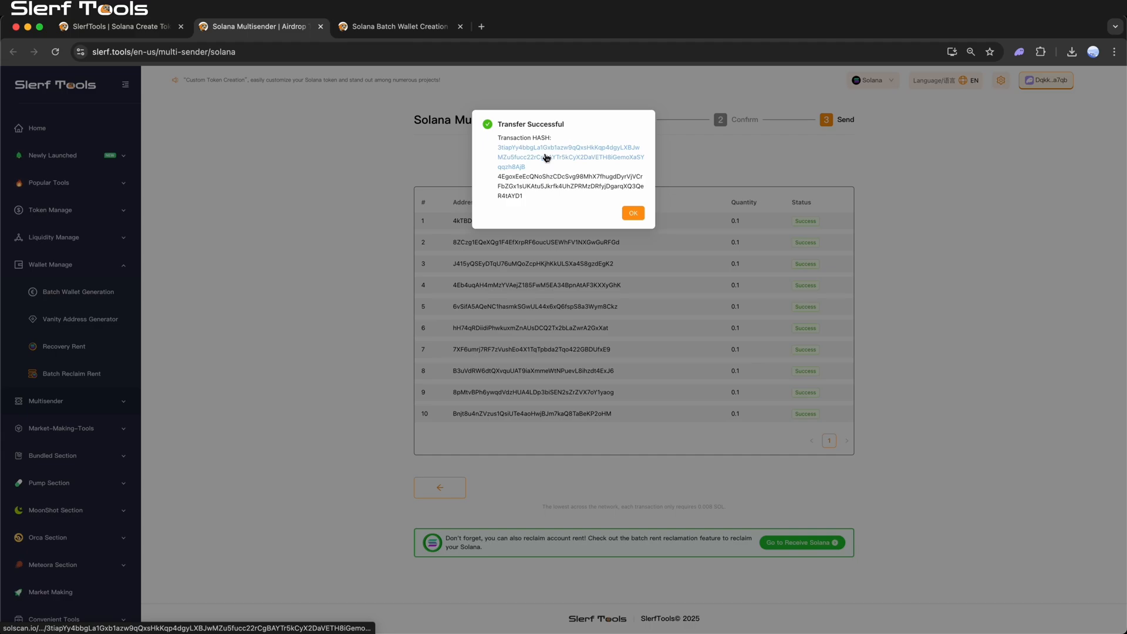
Step: View the transaction hash on Solscan and dismiss the Transfer Successful notice
click(569, 148)
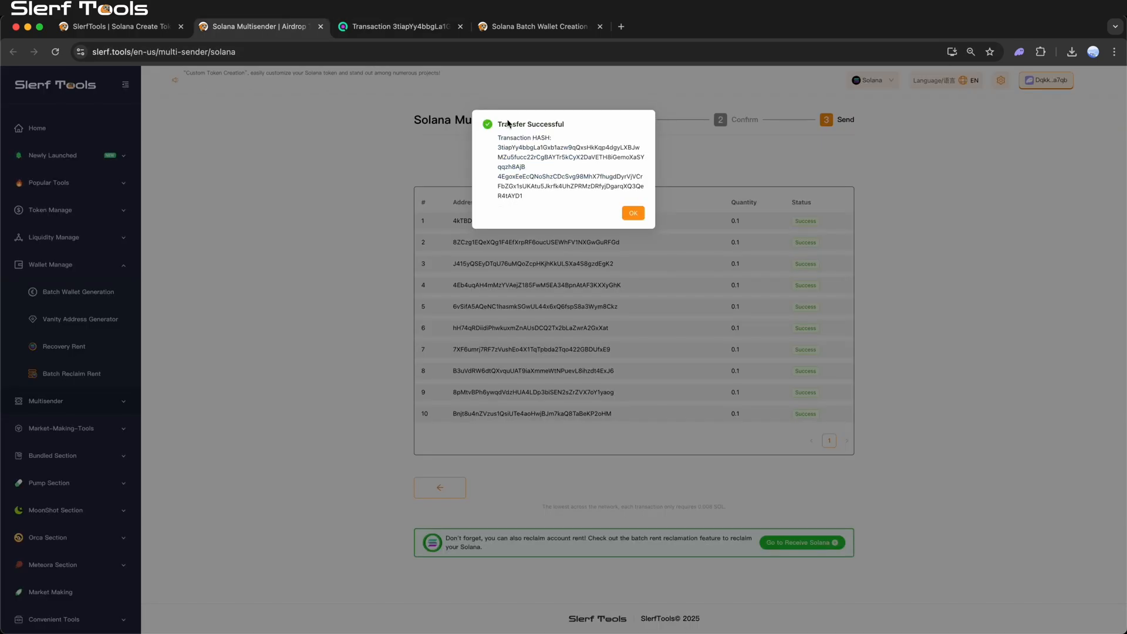
click(632, 212)
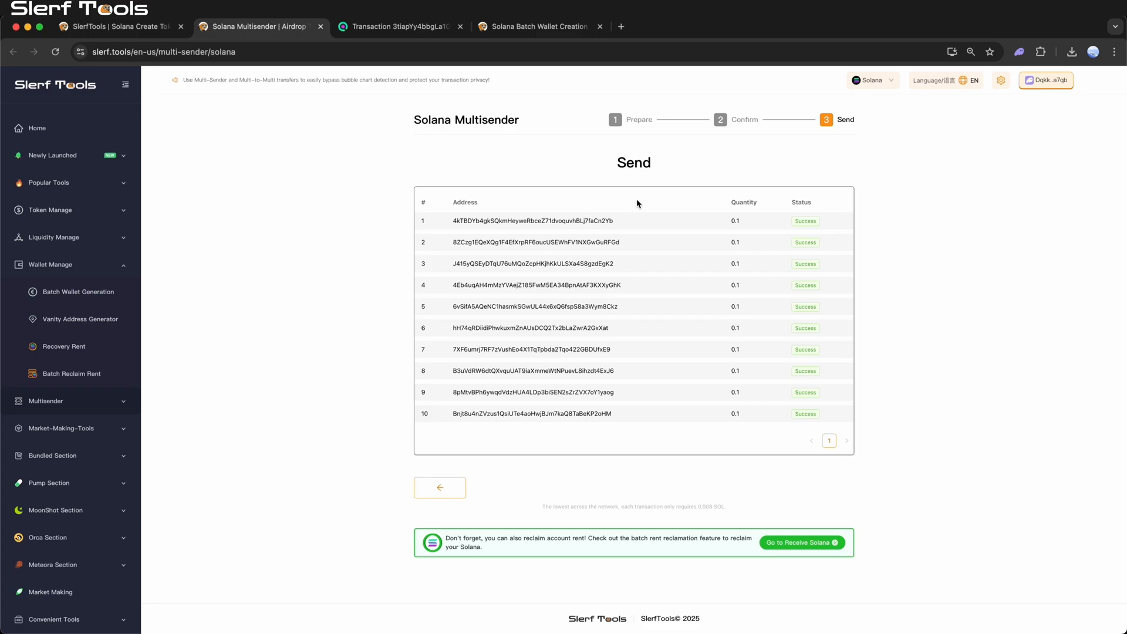
mouse_move(324, 402)
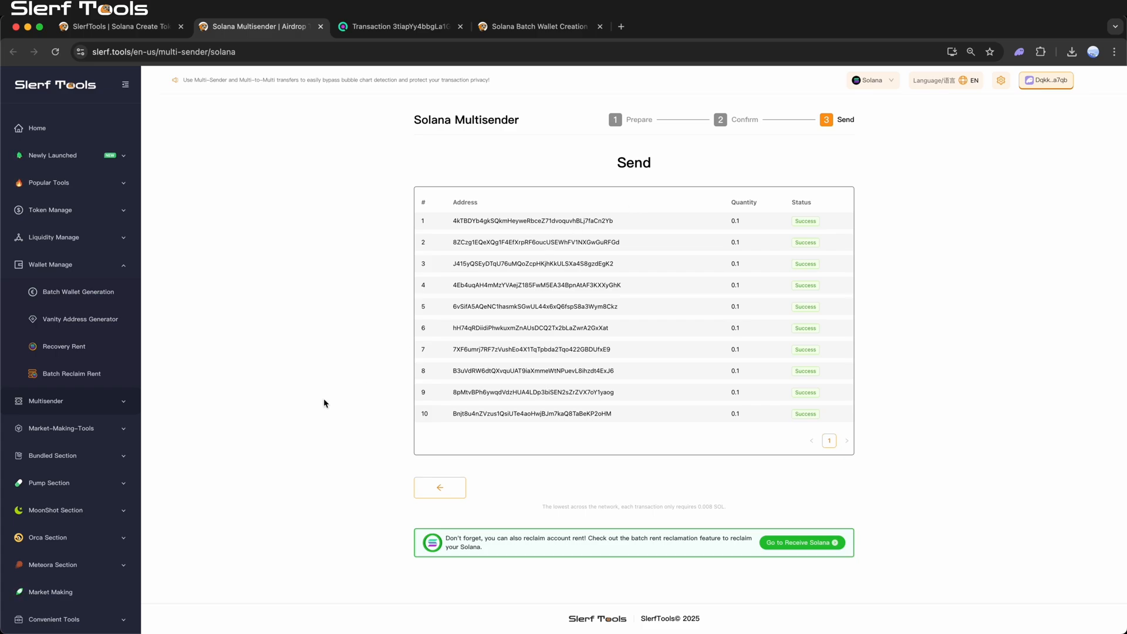
mouse_move(293, 454)
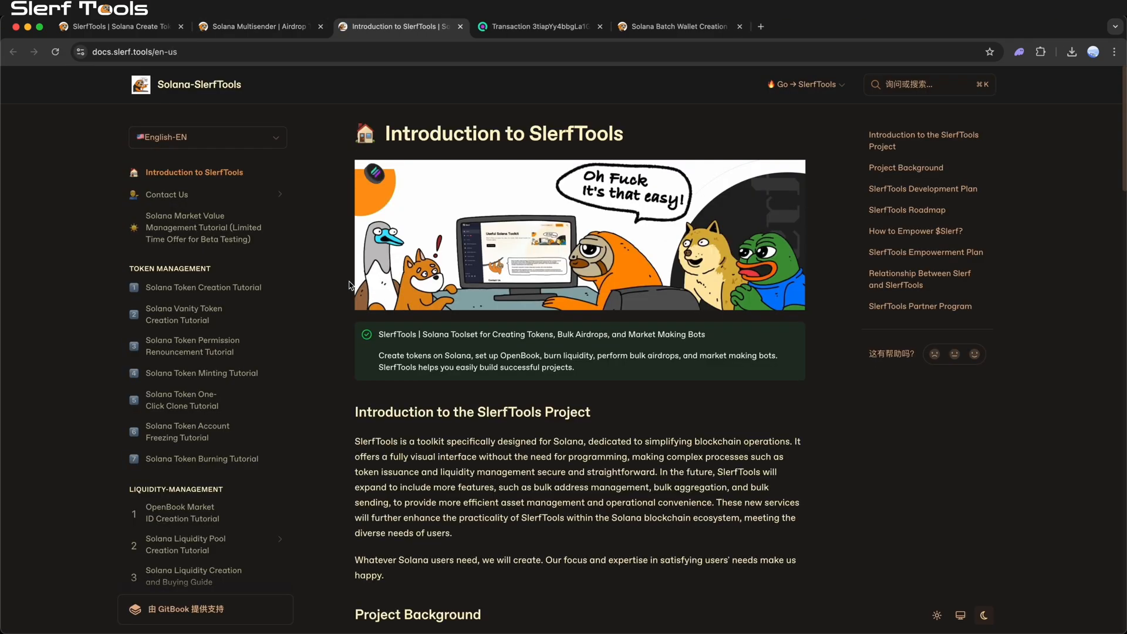
Step: Open the Tutorial on Batch Transfers (One-to-Many) for Solana in the docs sidebar
scroll(down, 3)
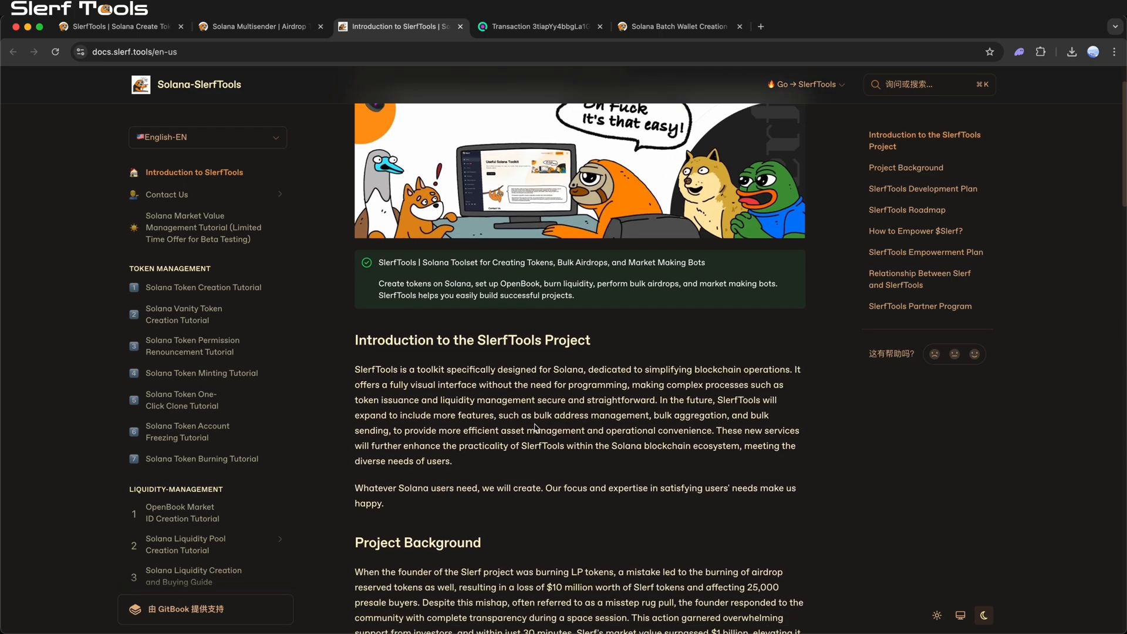
scroll(down, 3)
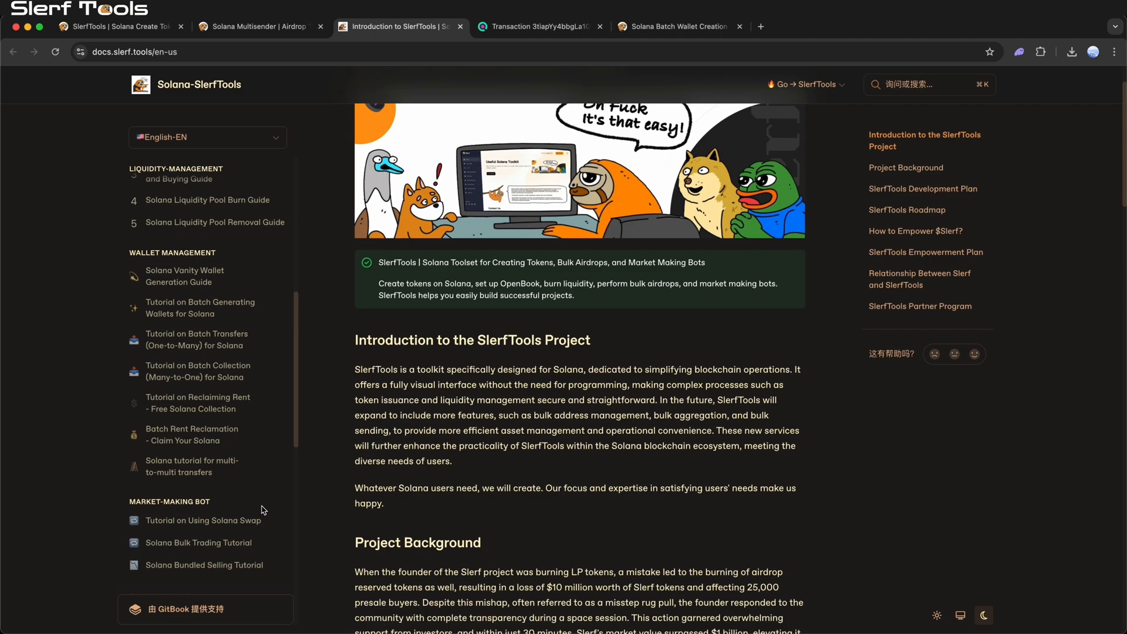
click(198, 338)
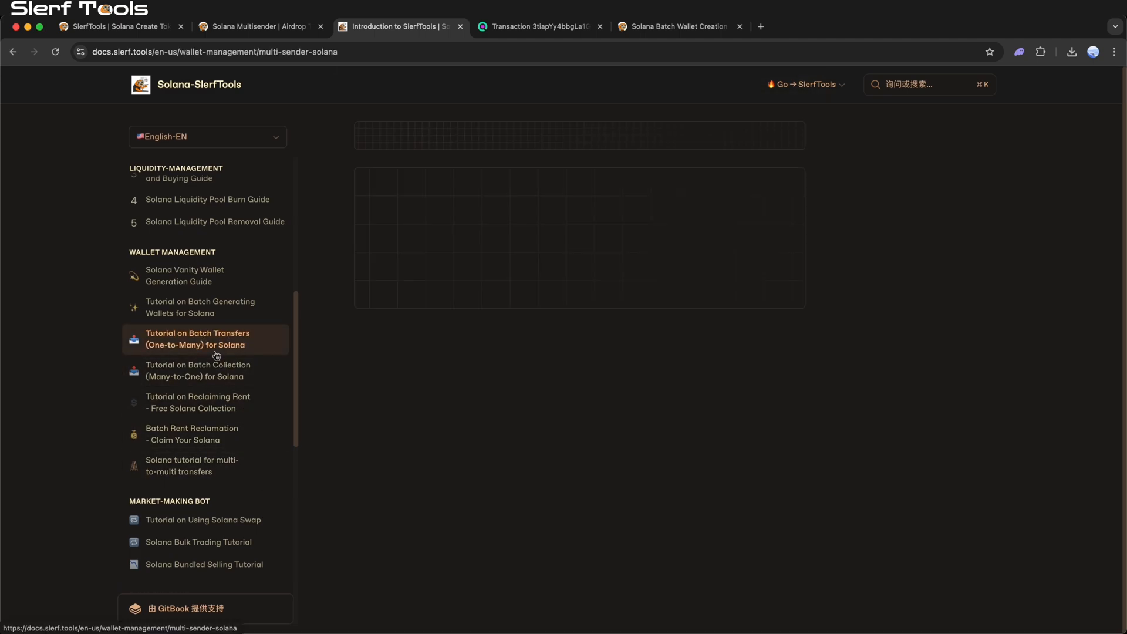
click(204, 338)
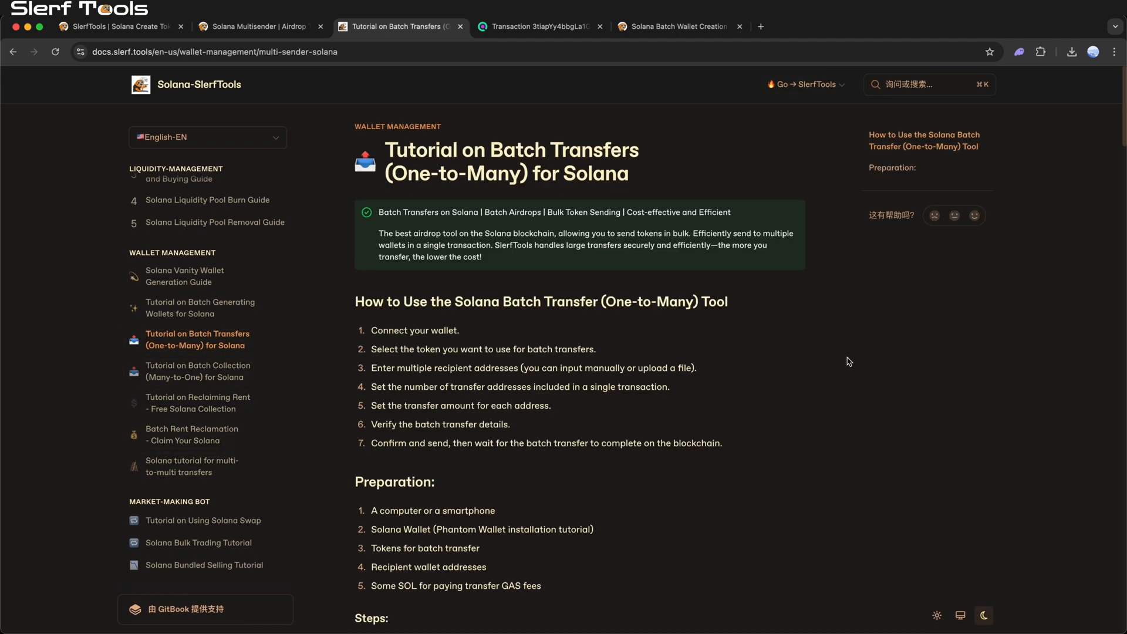